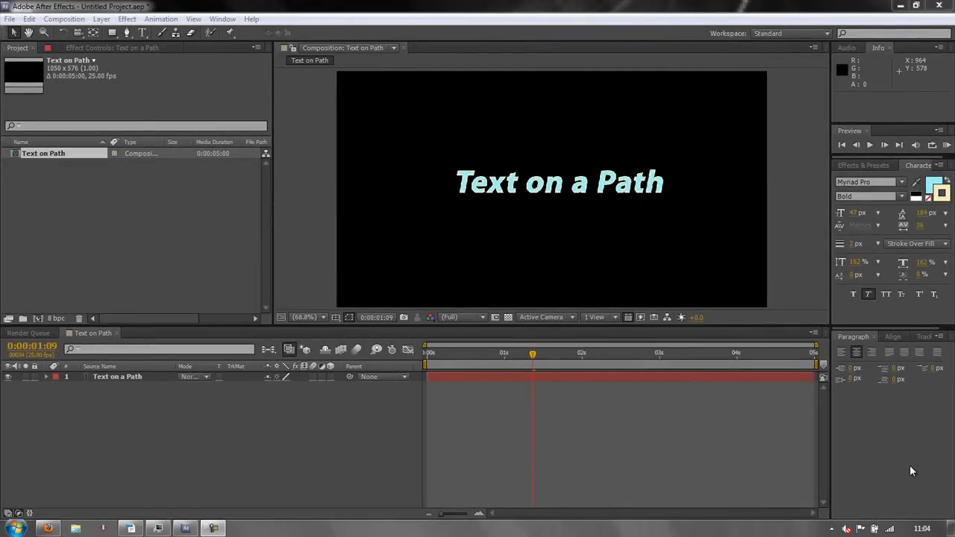
pyautogui.moveTo(520, 206)
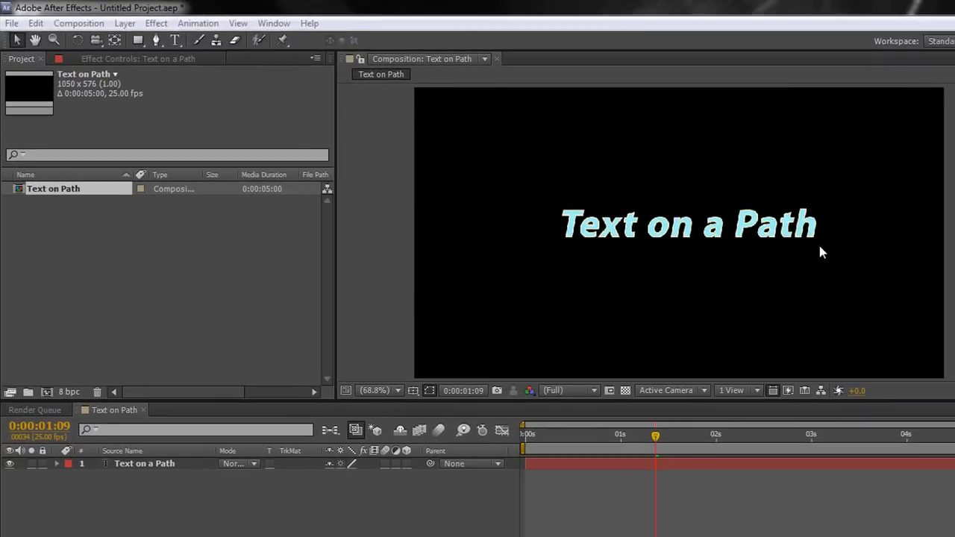
pyautogui.moveTo(783, 318)
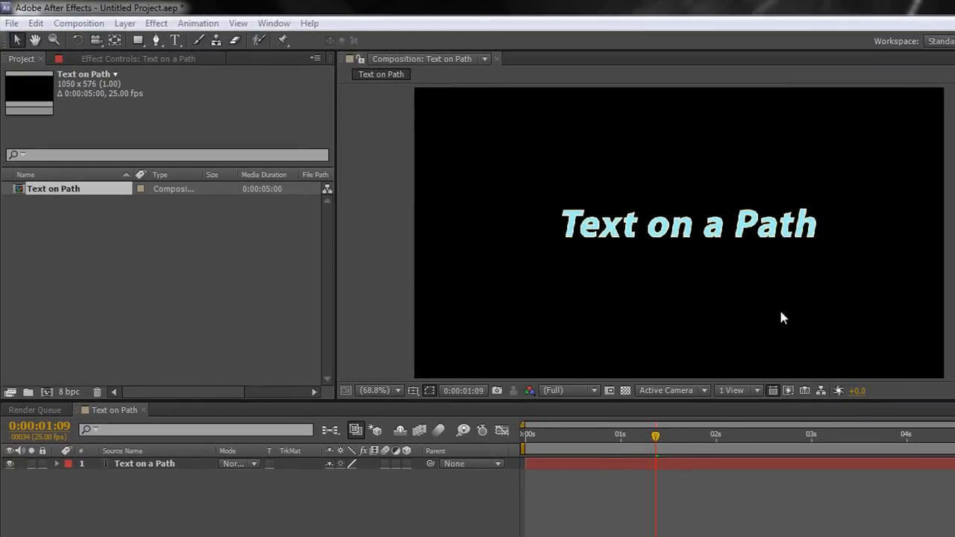
pyautogui.moveTo(271, 492)
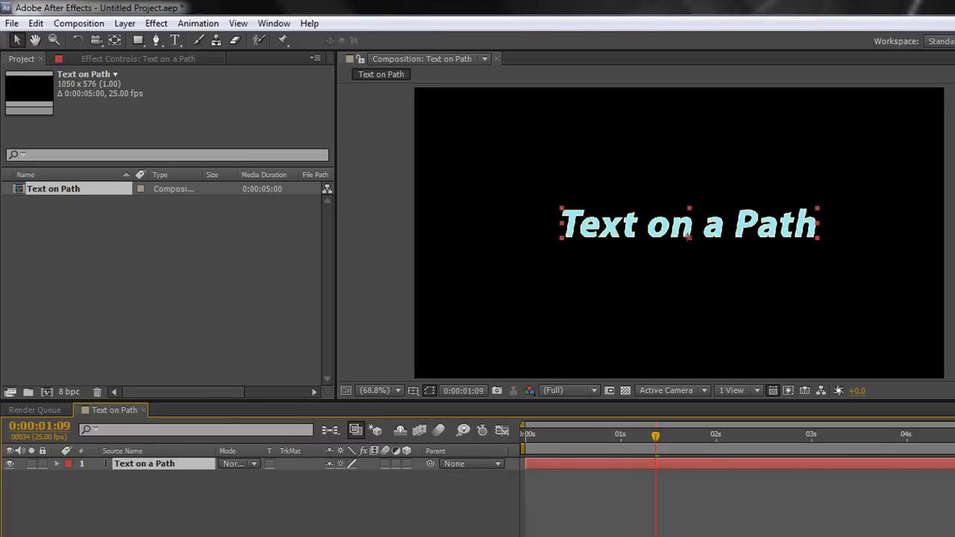
# Step: Select the Text on a Path layer and draw a curved open mask with the Pen tool
pyautogui.click(154, 42)
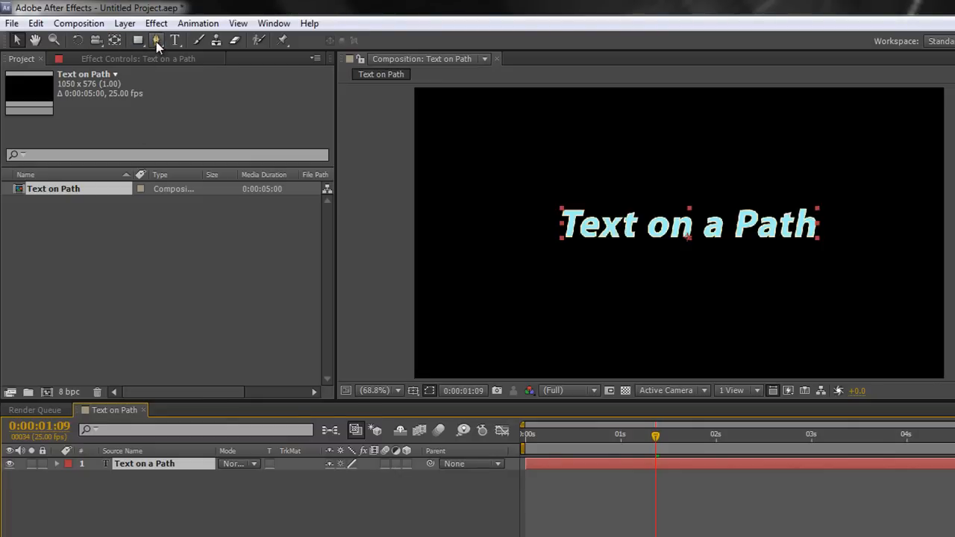
pyautogui.click(154, 40)
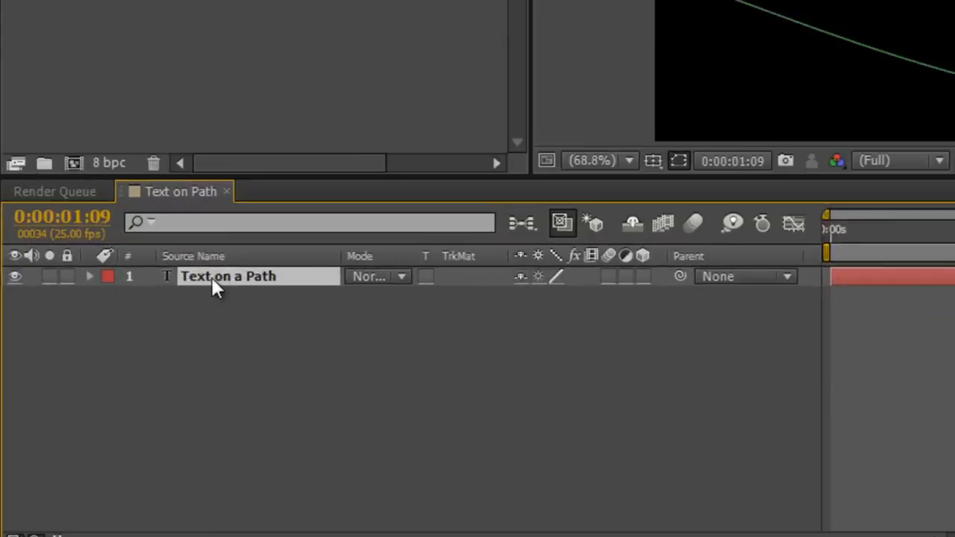
# Step: Expand the text layer's Text group to Path Options and list its Path choices
pyautogui.click(89, 276)
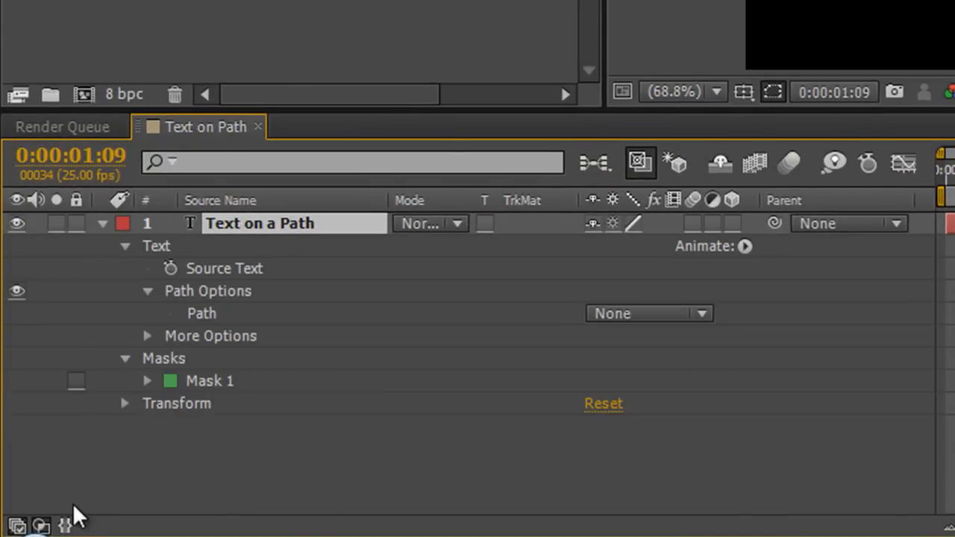
pyautogui.click(126, 246)
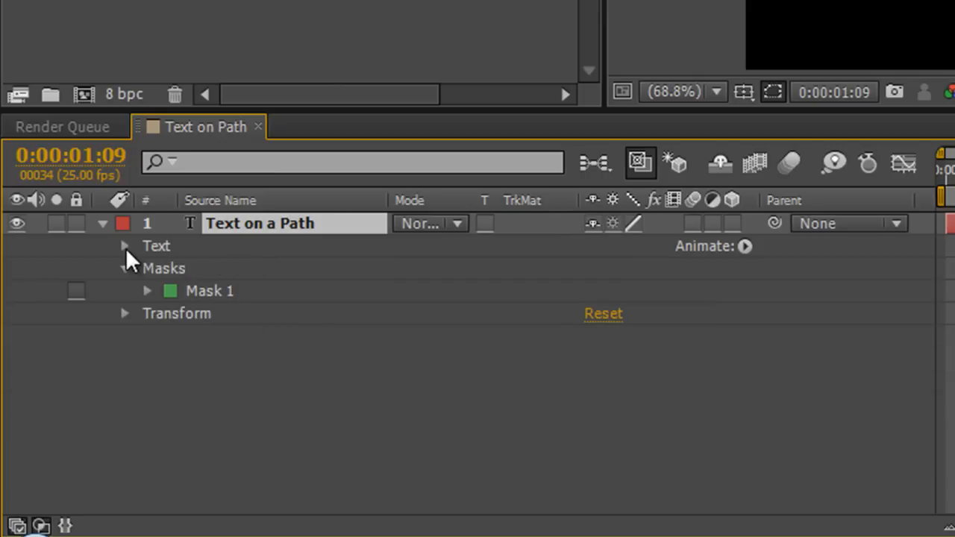
pyautogui.click(124, 246)
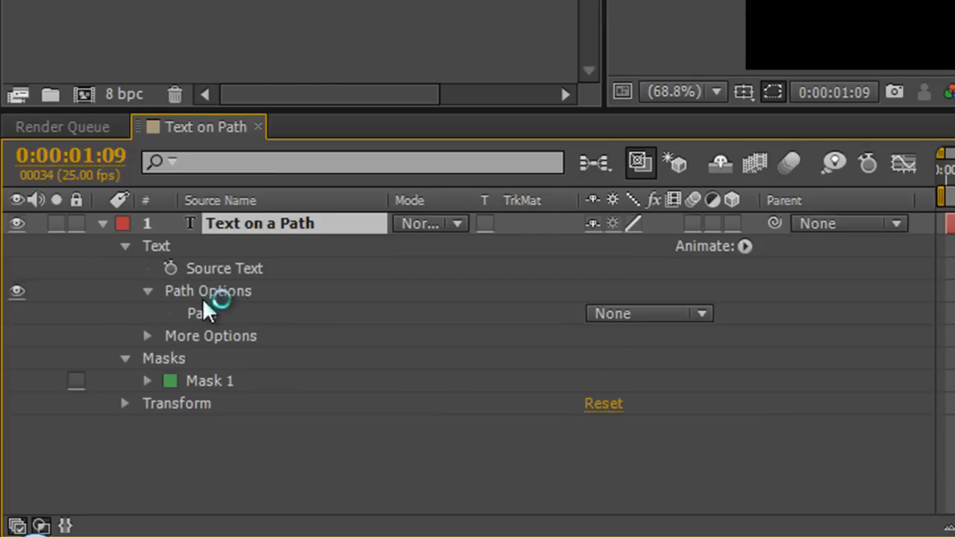
pyautogui.moveTo(238, 321)
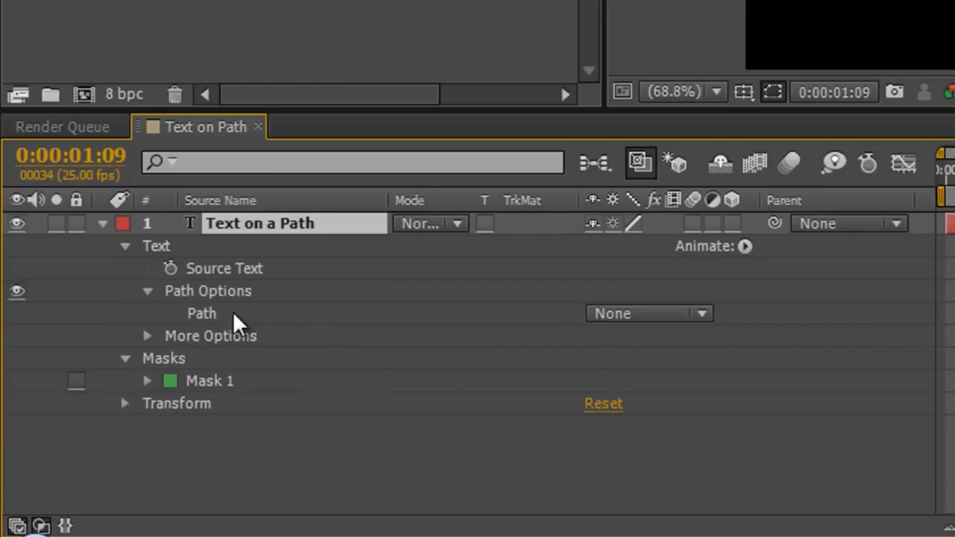
pyautogui.moveTo(560, 343)
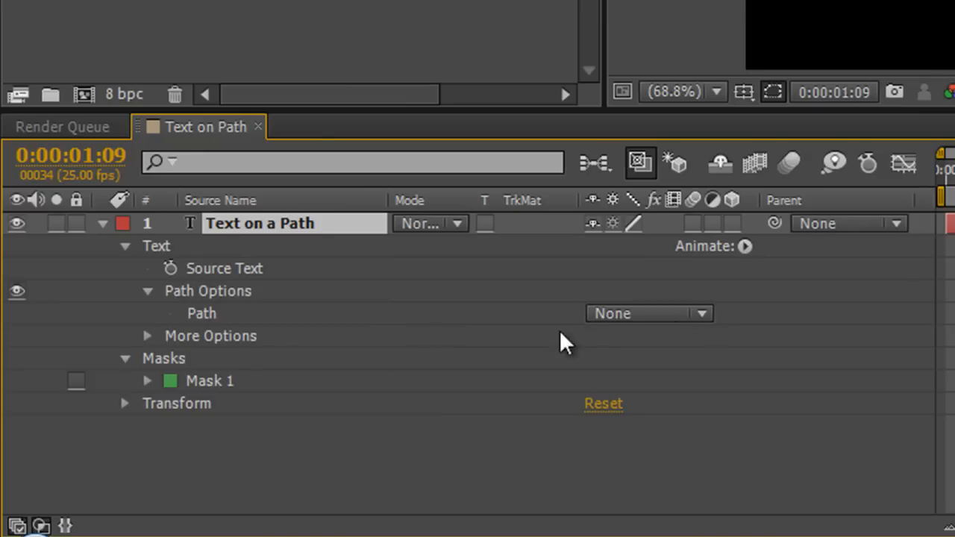
pyautogui.moveTo(220, 388)
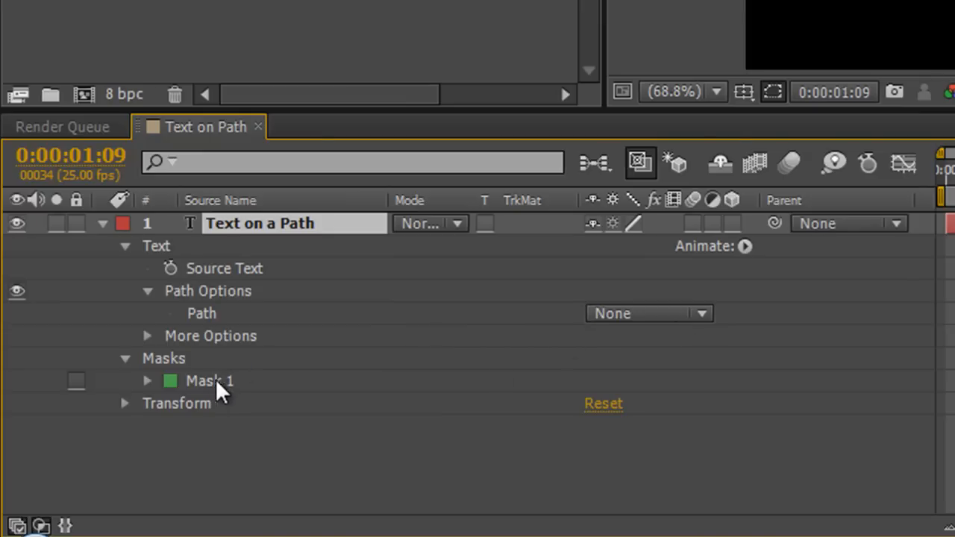
pyautogui.click(648, 313)
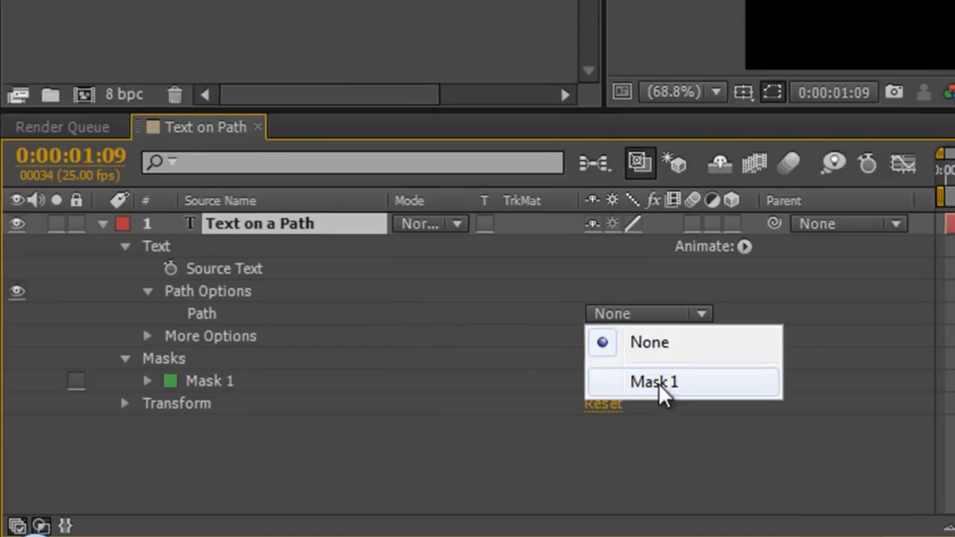
# Step: Attach the text to Mask 1, testing Reverse Path (left Off) and Perpendicular To Path (left On)
pyautogui.click(655, 383)
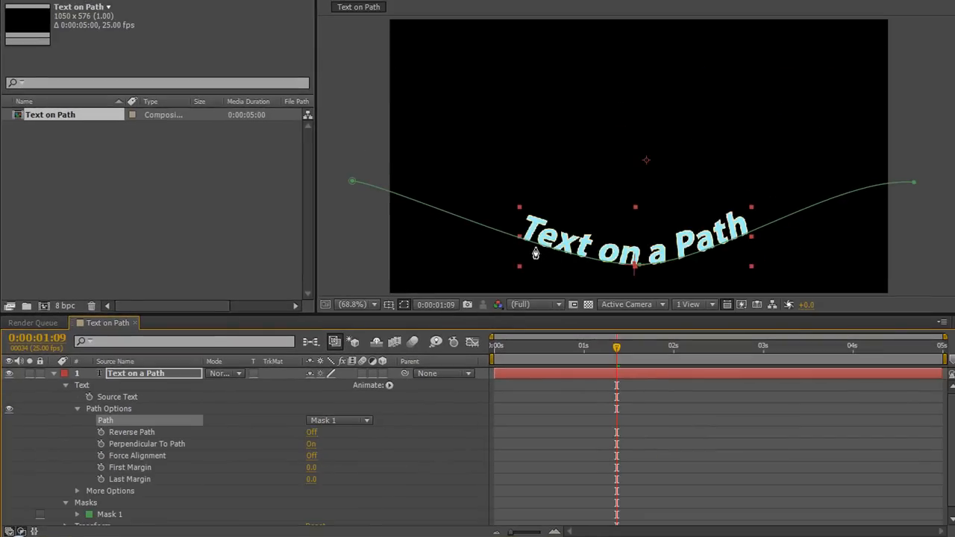
pyautogui.moveTo(214, 472)
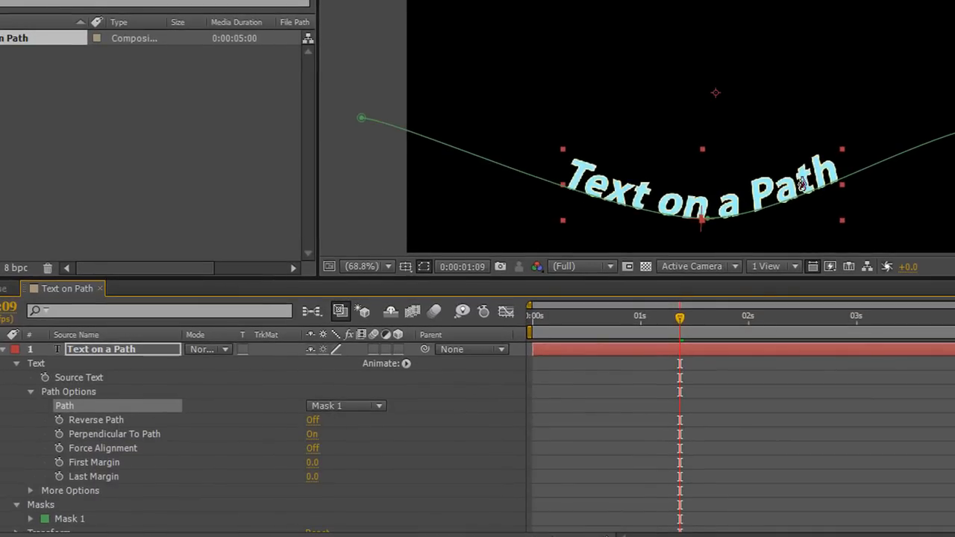
pyautogui.click(311, 420)
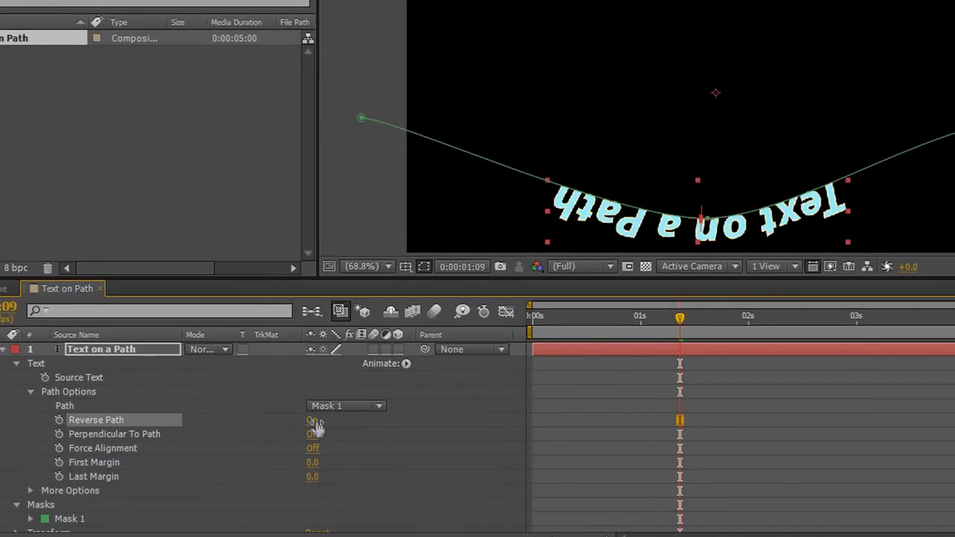
pyautogui.click(312, 420)
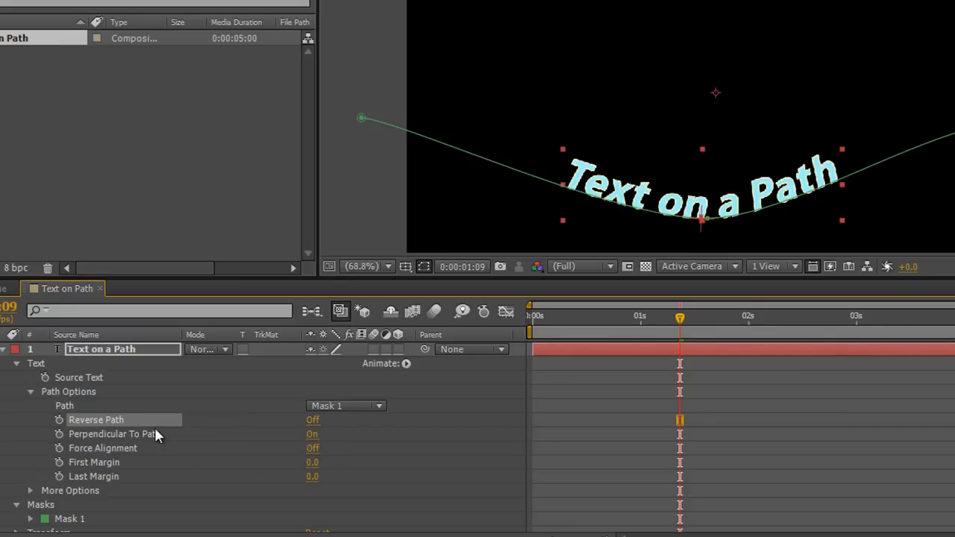
pyautogui.moveTo(579, 387)
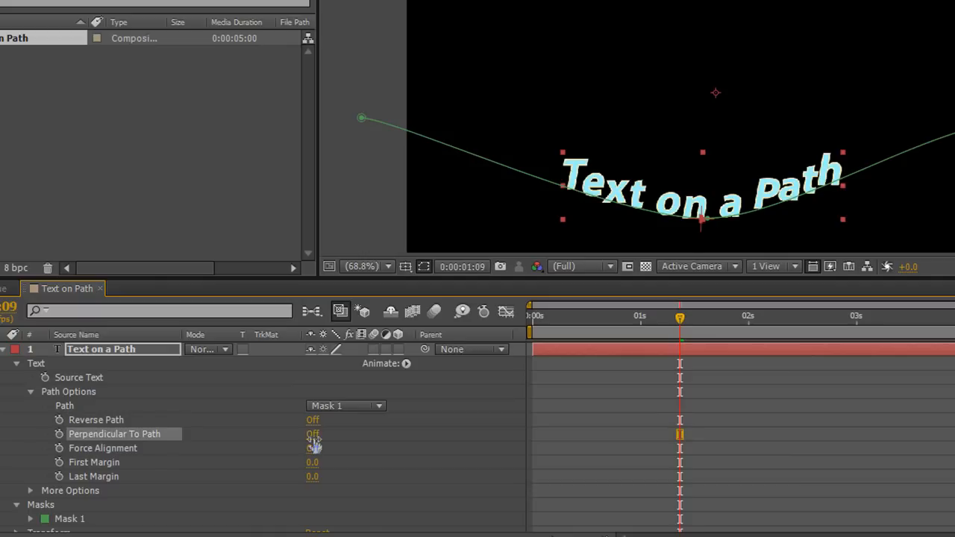
pyautogui.click(312, 434)
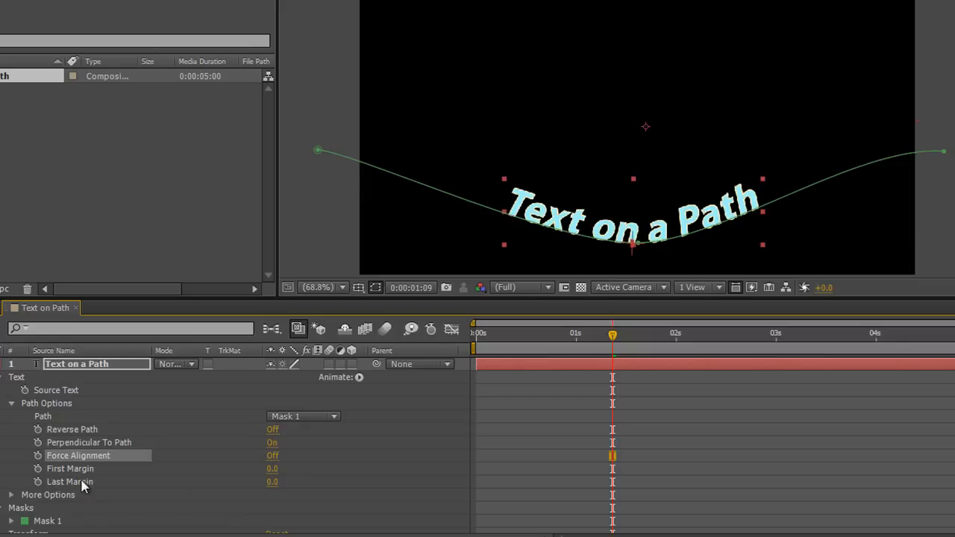
pyautogui.moveTo(77, 485)
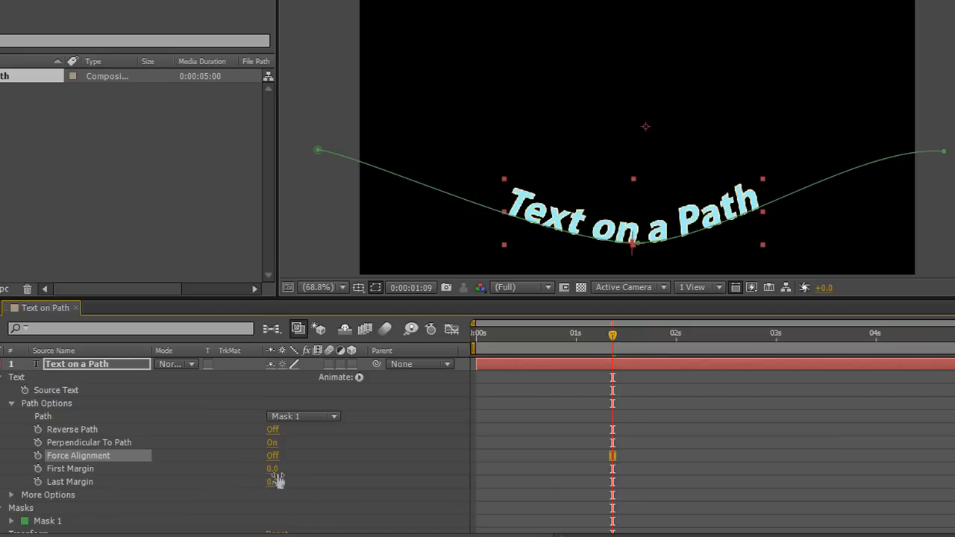
# Step: Scrub First Margin back, forward, then finely to slide the title along the curve
pyautogui.moveTo(277, 468); pyautogui.dragTo(261, 468)
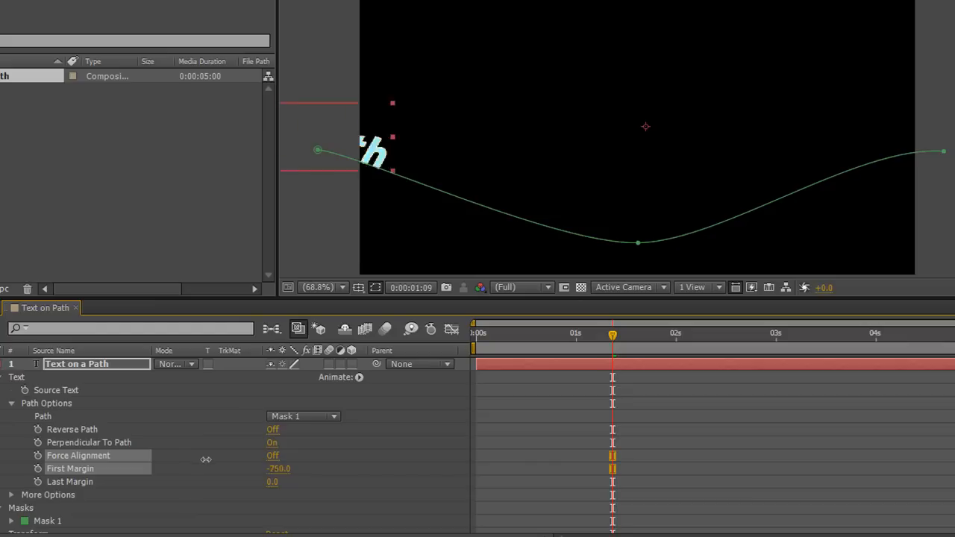
pyautogui.moveTo(205, 468); pyautogui.dragTo(262, 468)
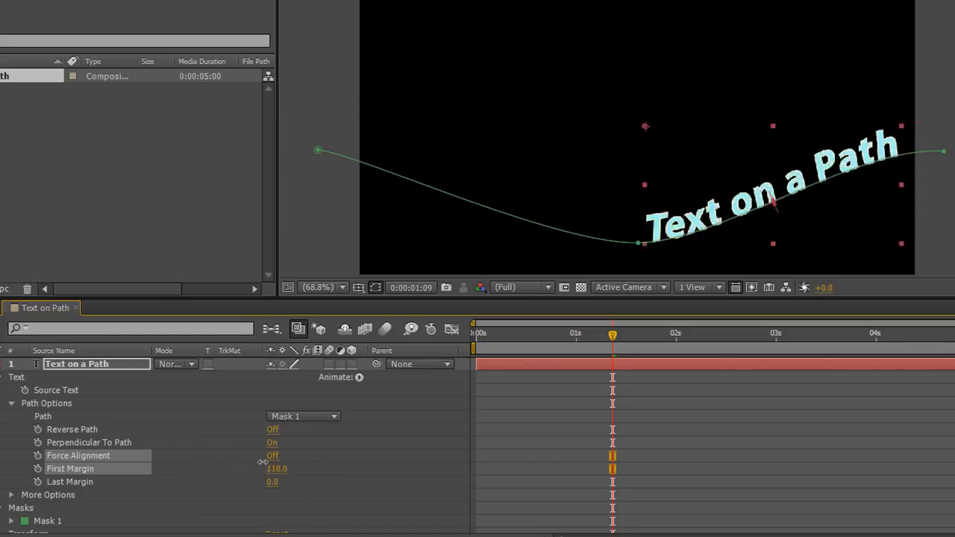
pyautogui.moveTo(277, 469); pyautogui.dragTo(316, 476)
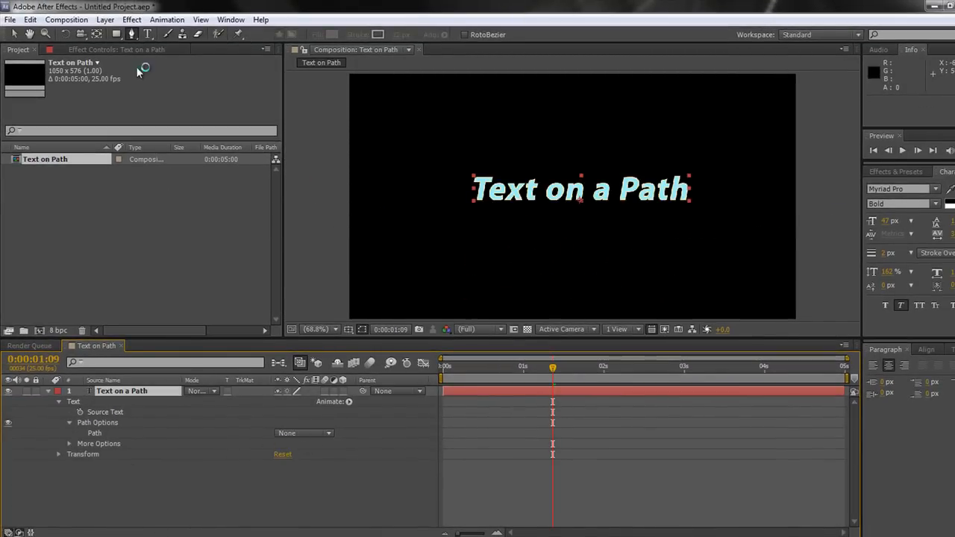
# Step: Draw an elliptical Mask 1 around the title using the Ellipse tool
pyautogui.click(116, 36)
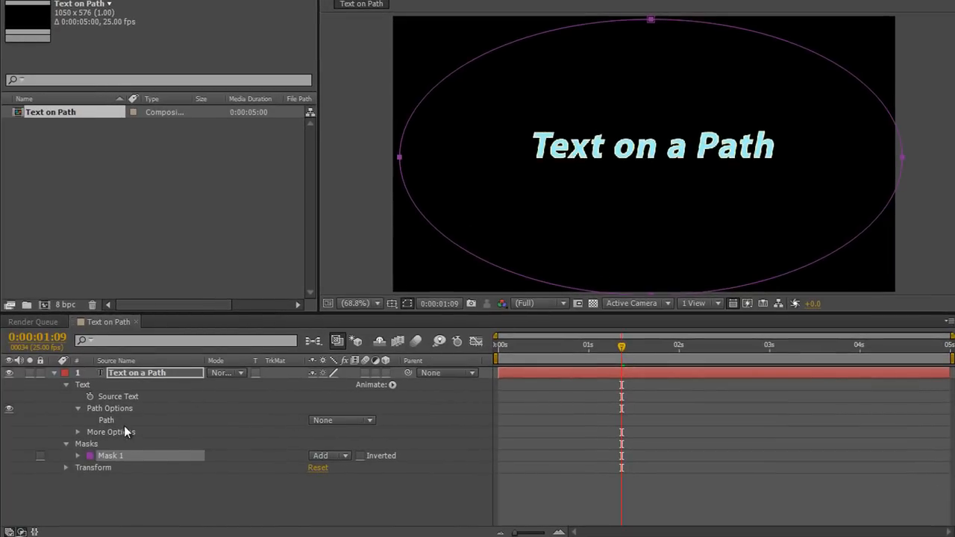
# Step: Choose Mask 1 in the Path dropdown so the title wraps around the ellipse
pyautogui.click(340, 420)
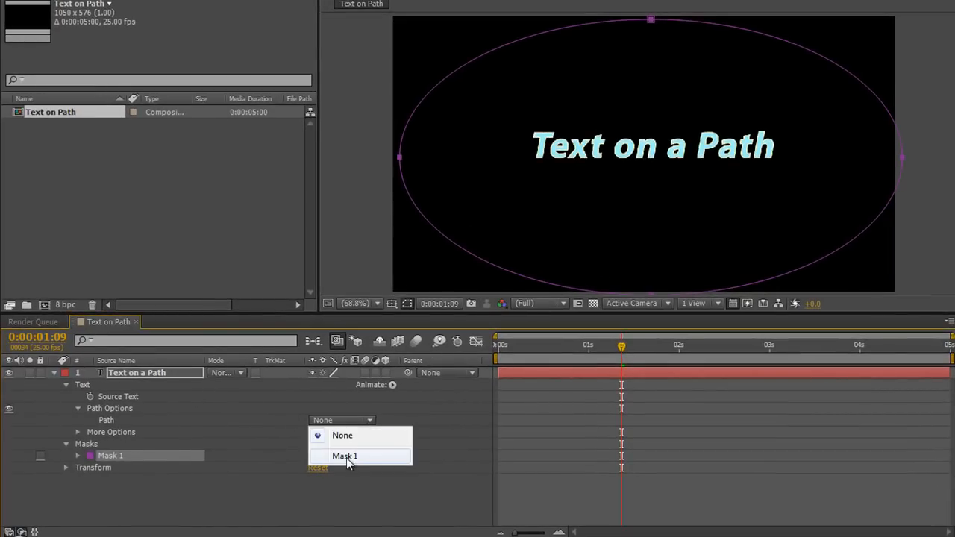
pyautogui.click(346, 455)
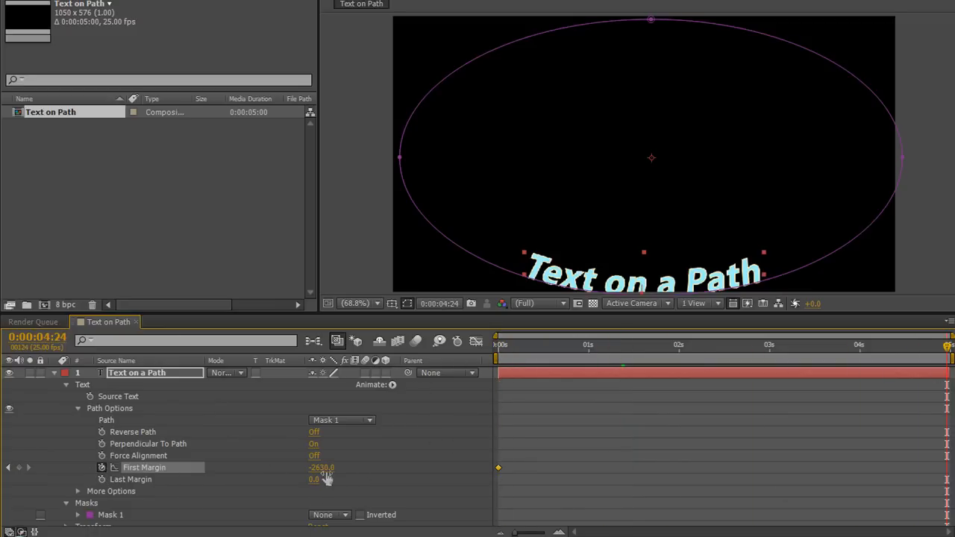
# Step: Keyframe First Margin at start and end, then preview the title travelling around the ellipse
pyautogui.moveTo(321, 467); pyautogui.dragTo(321, 467)
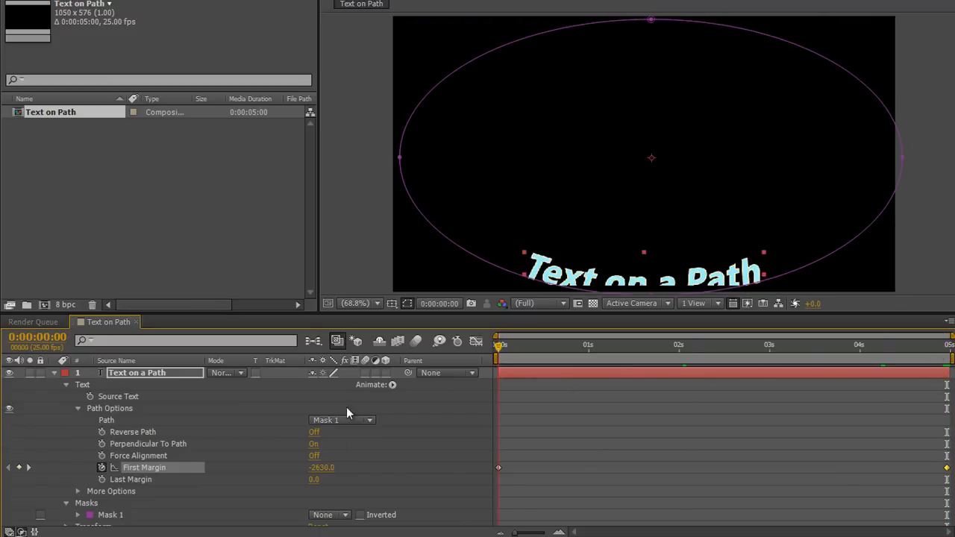
pyautogui.click(579, 344)
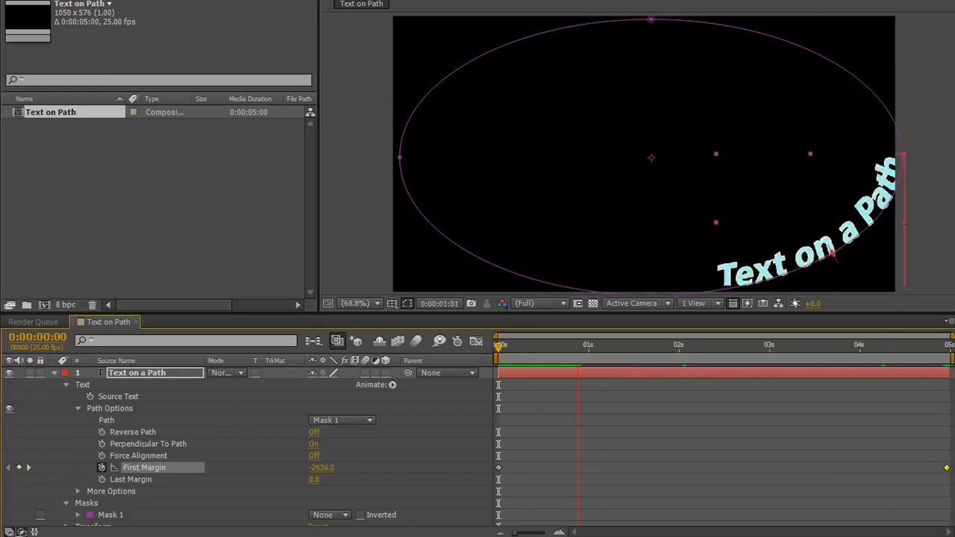
pyautogui.click(702, 344)
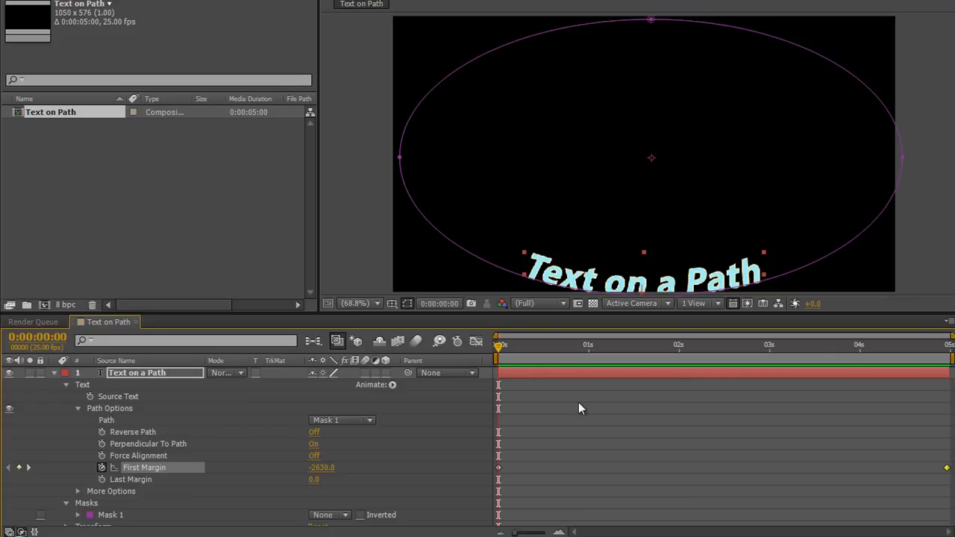
pyautogui.moveTo(172, 400)
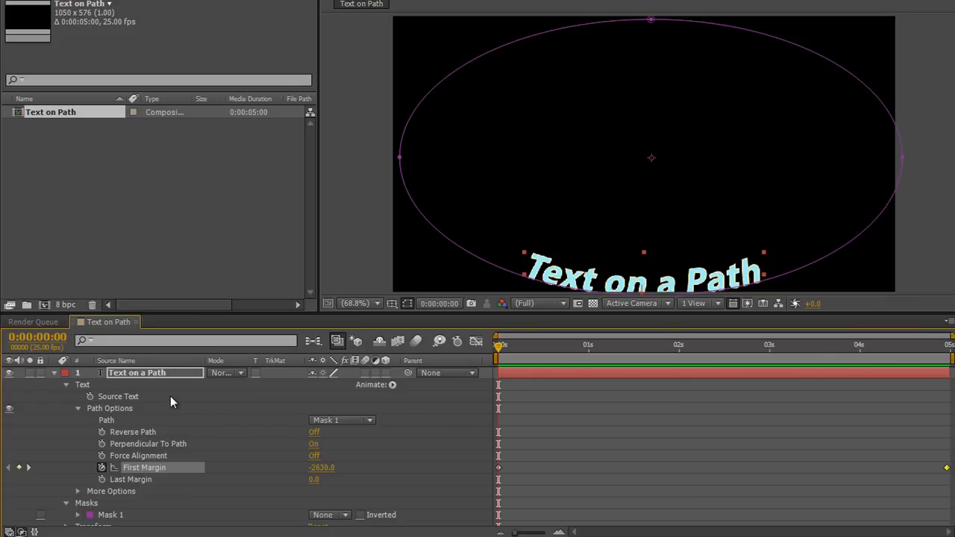
pyautogui.moveTo(93, 418)
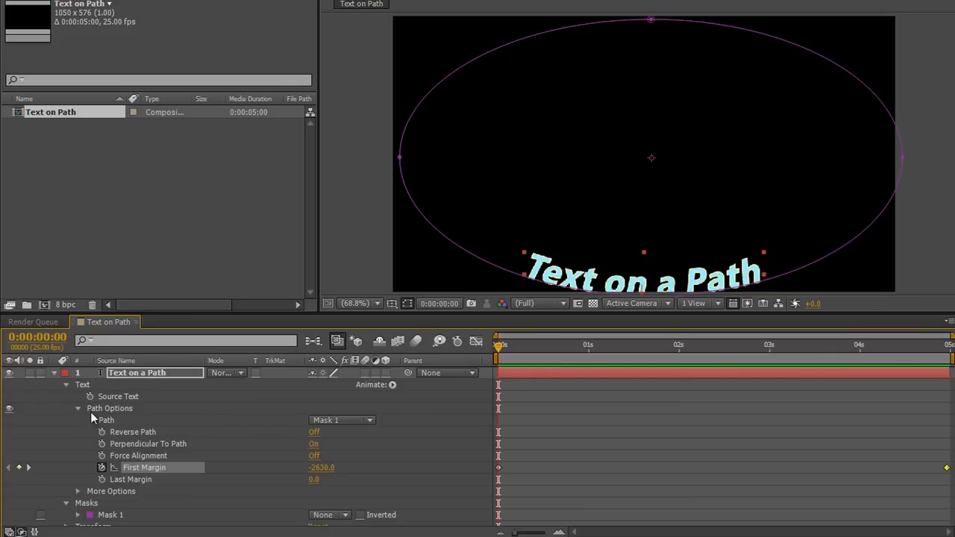
pyautogui.moveTo(119, 444)
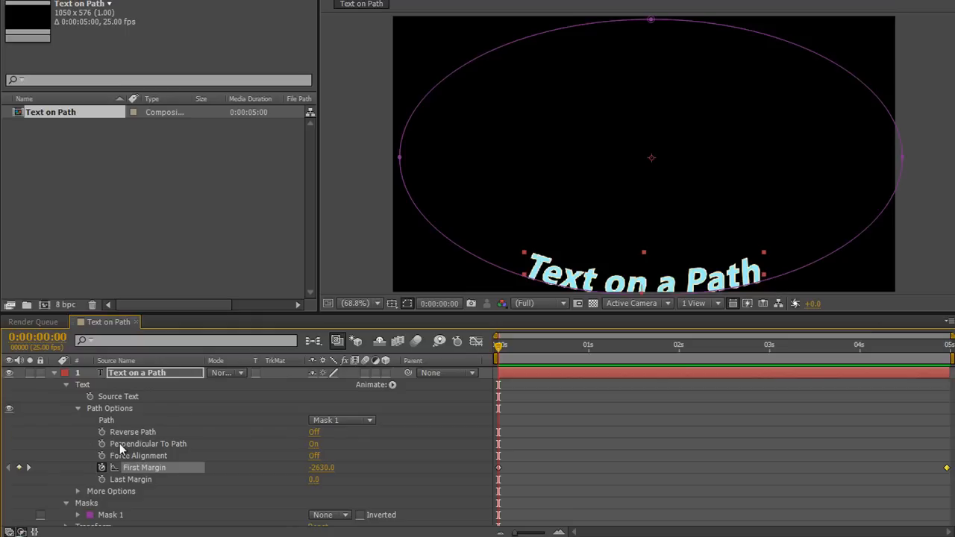